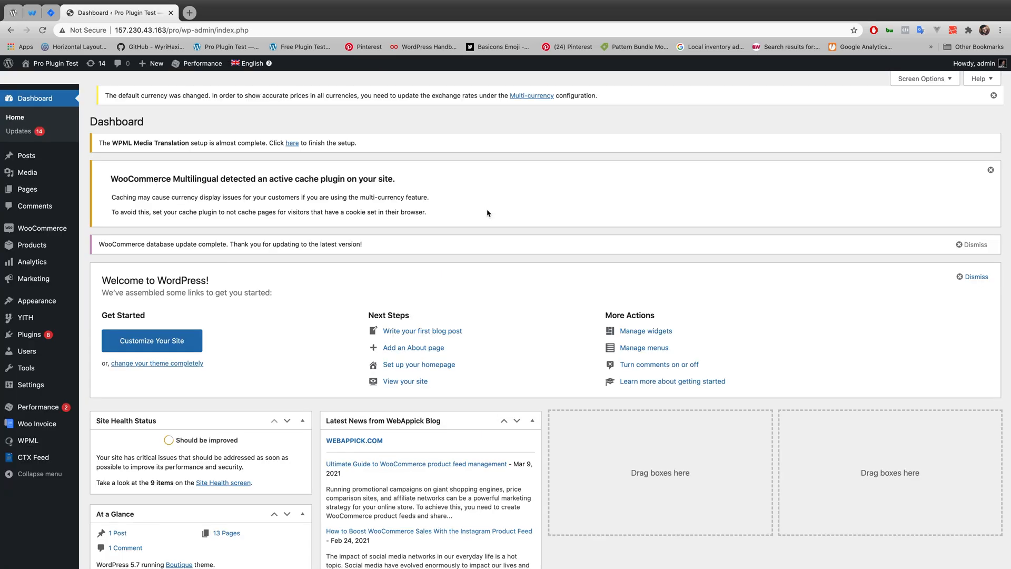
{"action": "mouse_move", "coordinate": [208, 404]}
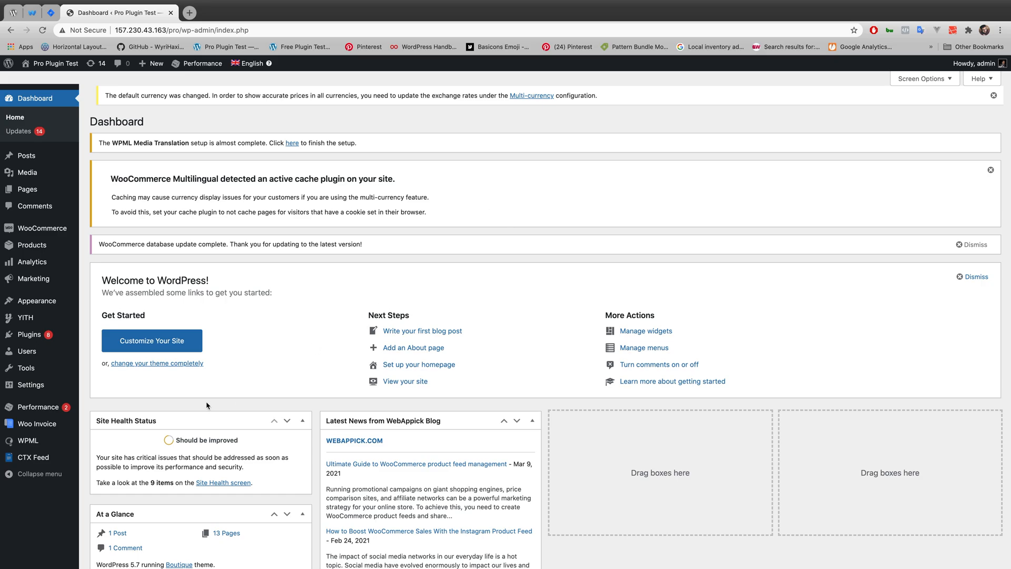
Open CTX Feed's Manage Feeds page listing the price_with_tax and Test feeds
{"action": "left_click", "coordinate": [30, 457]}
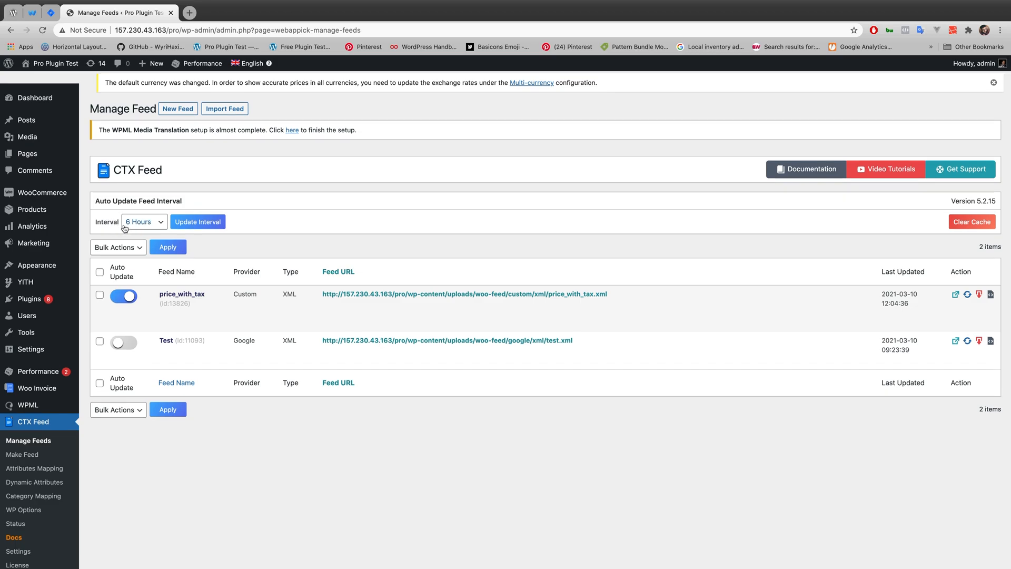
Expand the Update Interval dropdown to show choices from 1 Week to 1 Hour
{"action": "left_click", "coordinate": [143, 222]}
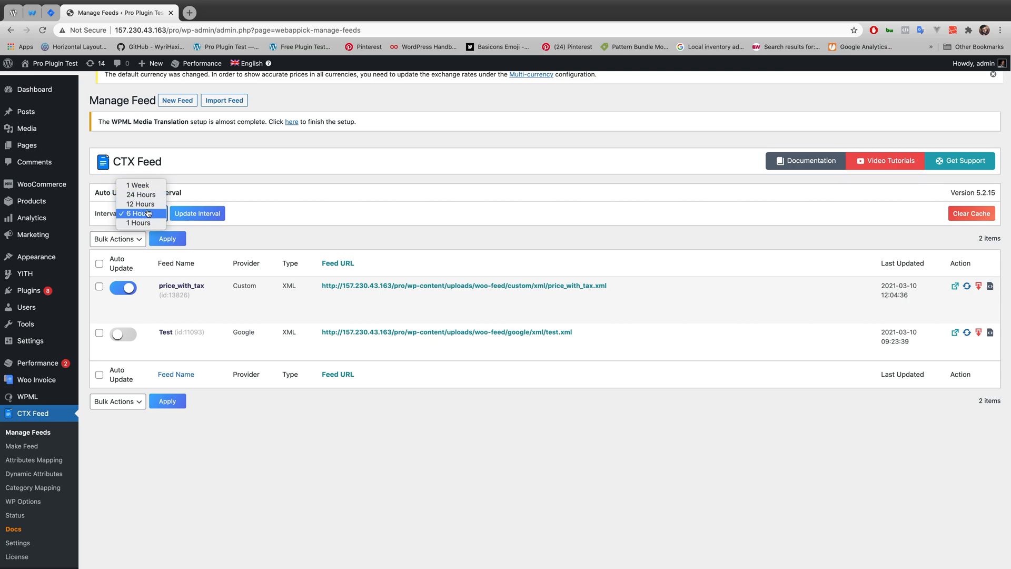
{"action": "mouse_move", "coordinate": [144, 223]}
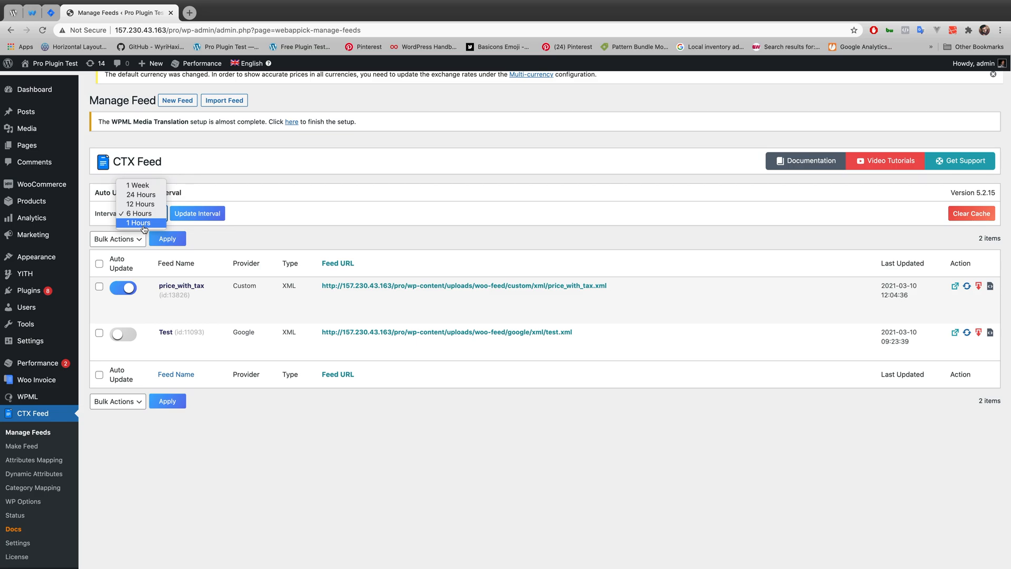
{"action": "mouse_move", "coordinate": [141, 204]}
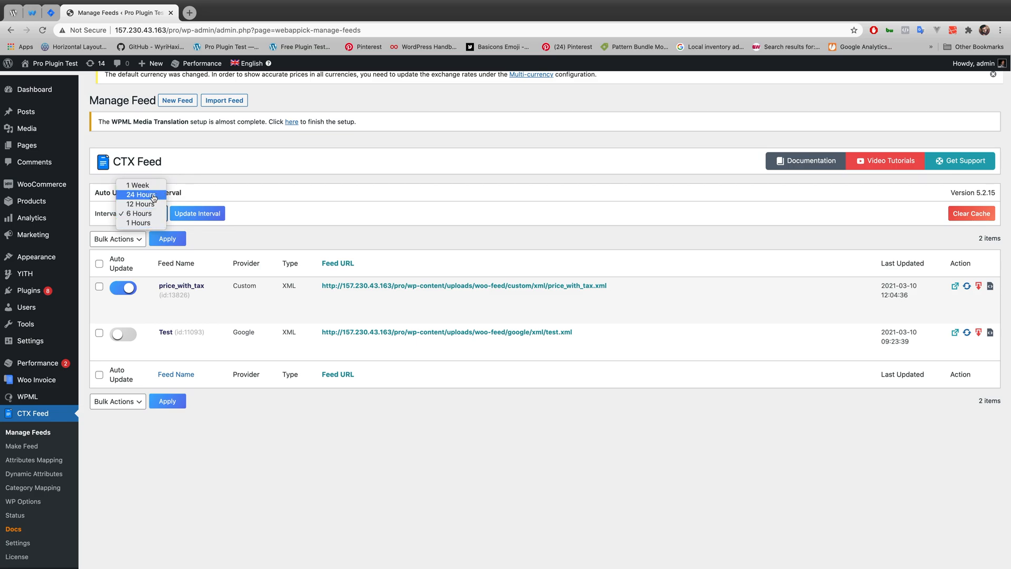
{"action": "mouse_move", "coordinate": [141, 185]}
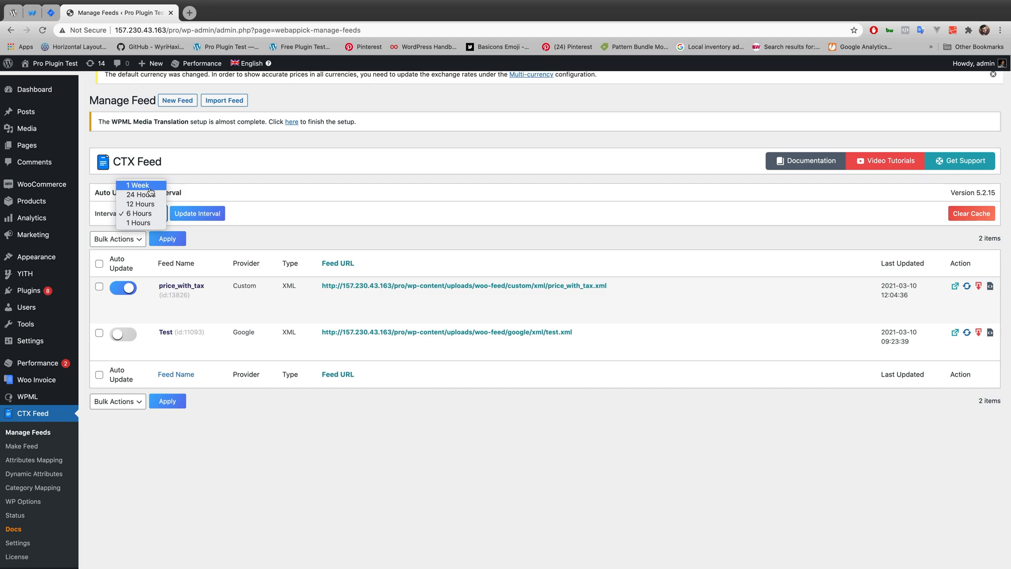
{"action": "mouse_move", "coordinate": [140, 214]}
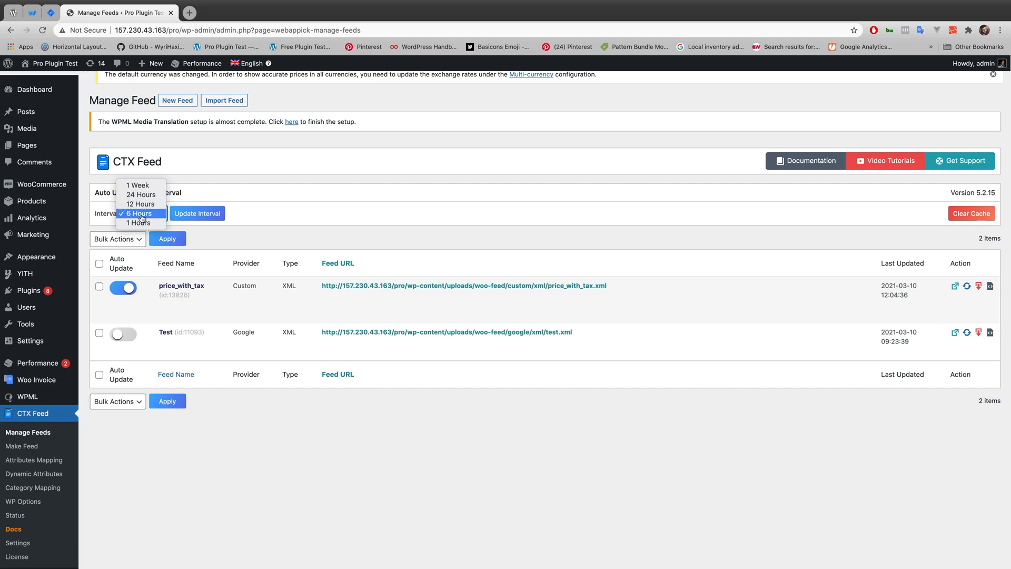
{"action": "mouse_move", "coordinate": [148, 222]}
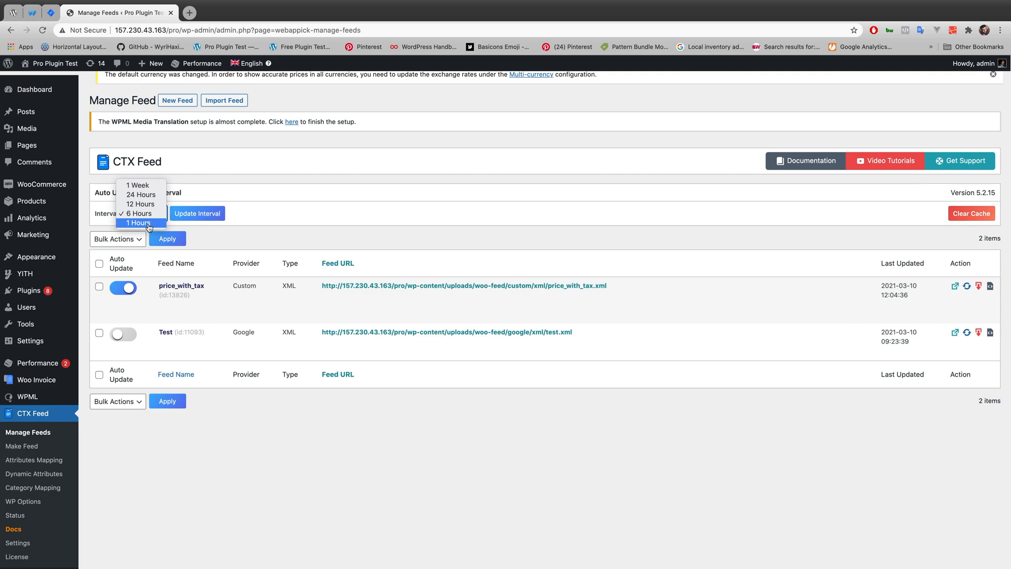
{"action": "mouse_move", "coordinate": [140, 204]}
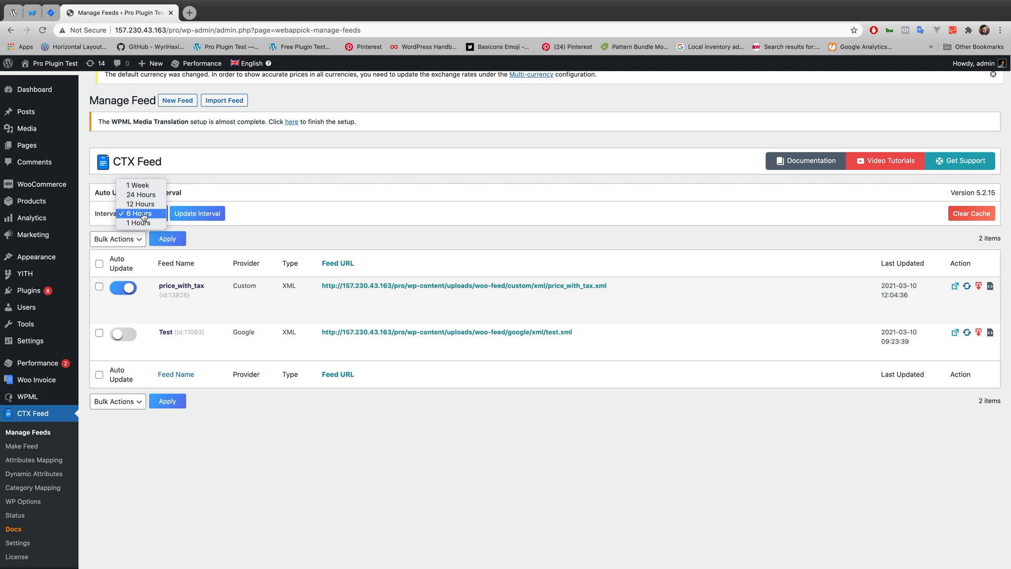
{"action": "mouse_move", "coordinate": [138, 222]}
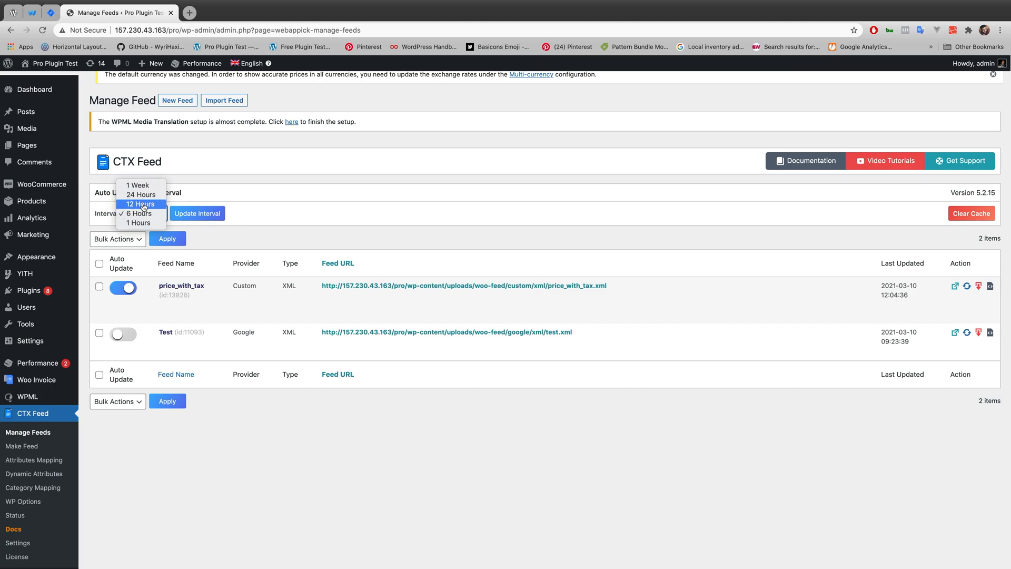
Change the feed update interval from 6 Hours to 12 Hours
{"action": "left_click", "coordinate": [140, 204]}
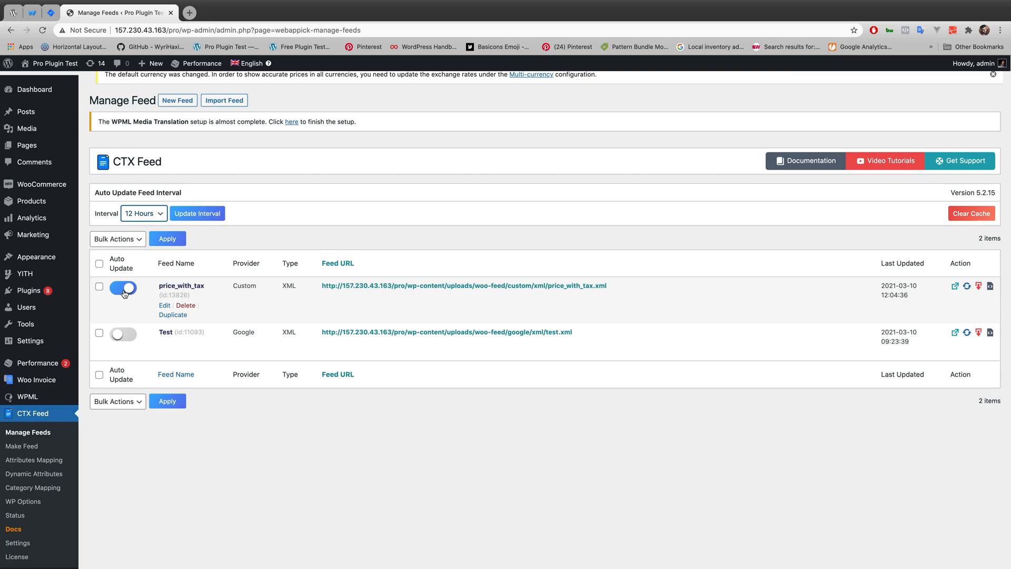
{"action": "left_click", "coordinate": [122, 289]}
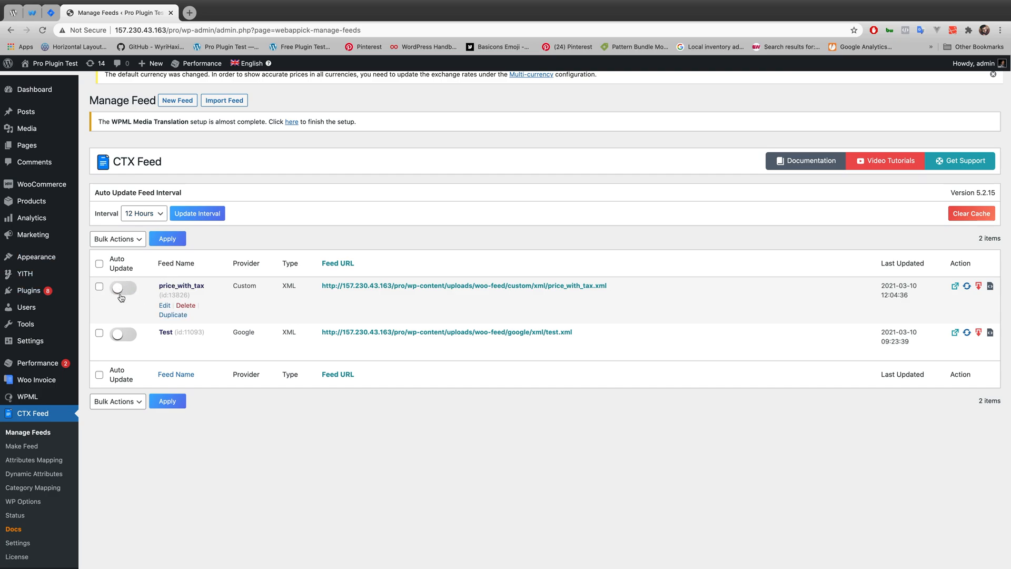
{"action": "left_click", "coordinate": [123, 288]}
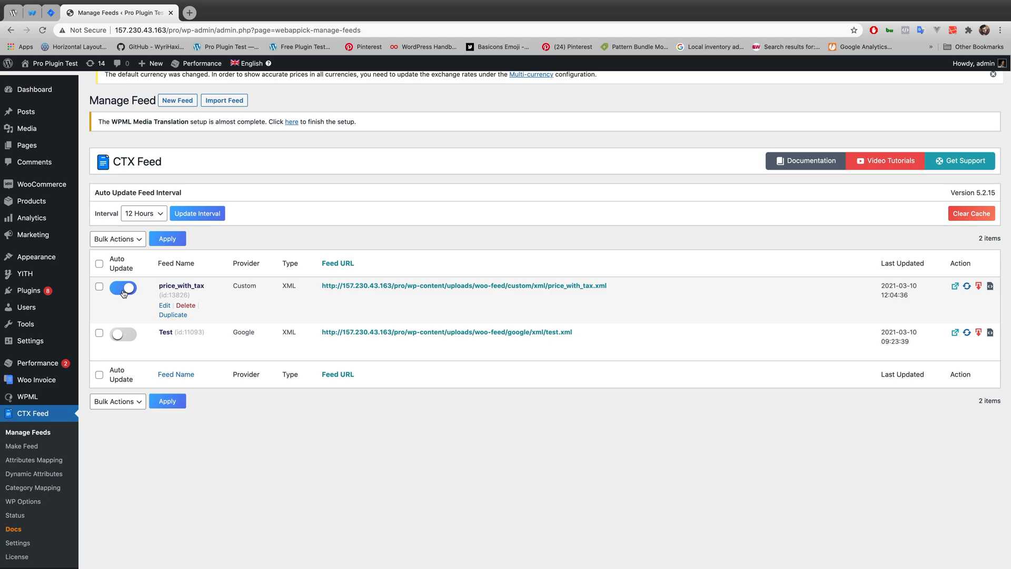
{"action": "left_click", "coordinate": [176, 263]}
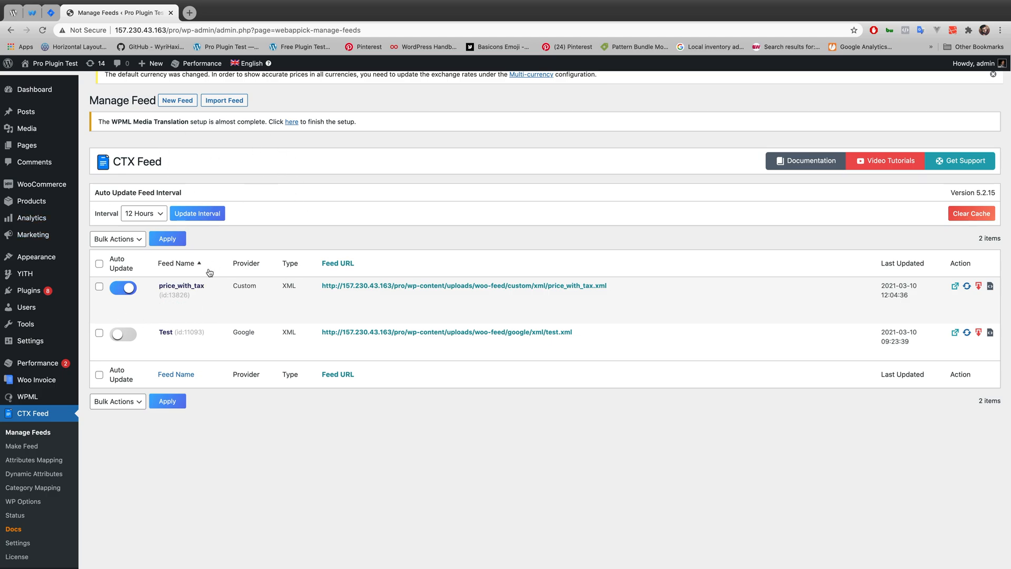
{"action": "mouse_move", "coordinate": [181, 287]}
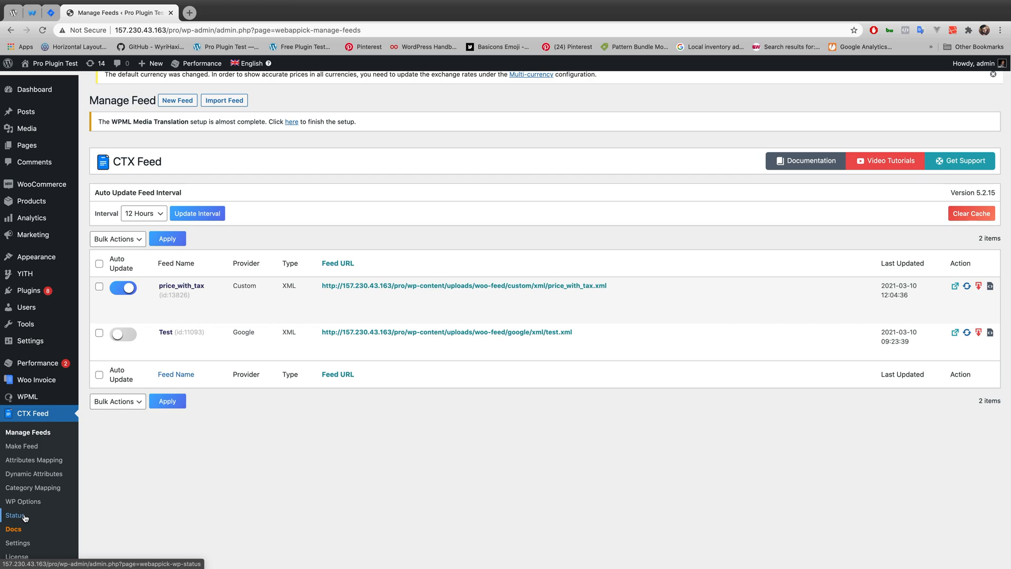
Open the CTX Feed Status page and highlight the WP CRON row and its Ok result
{"action": "left_click", "coordinate": [12, 515]}
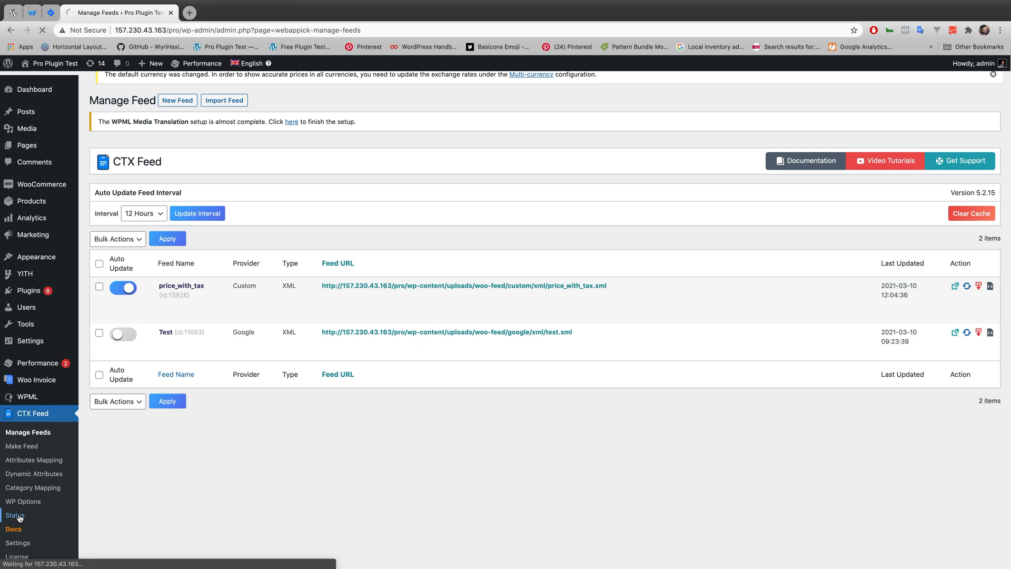
{"action": "left_click", "coordinate": [14, 515]}
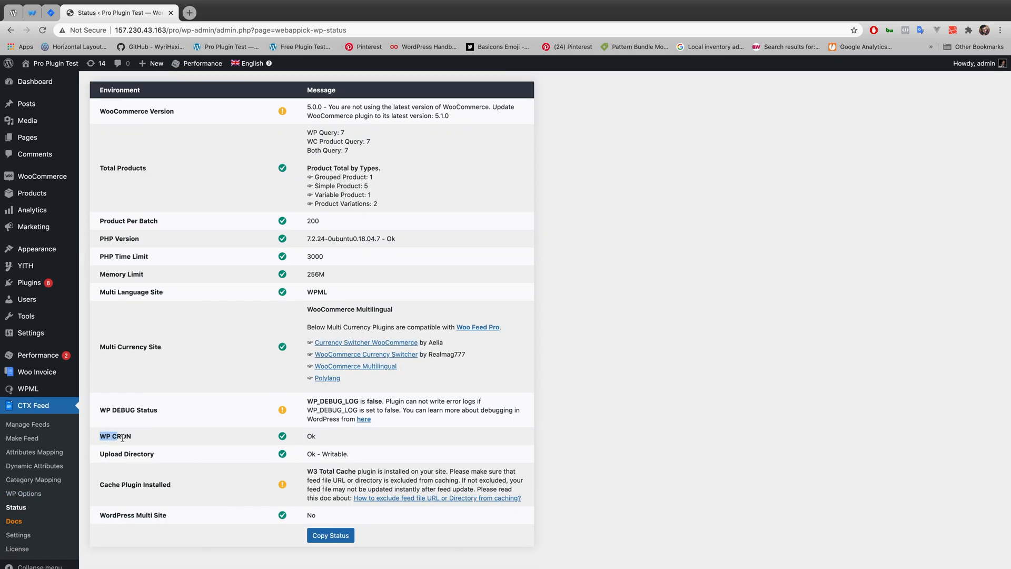
{"action": "double_click", "coordinate": [115, 436]}
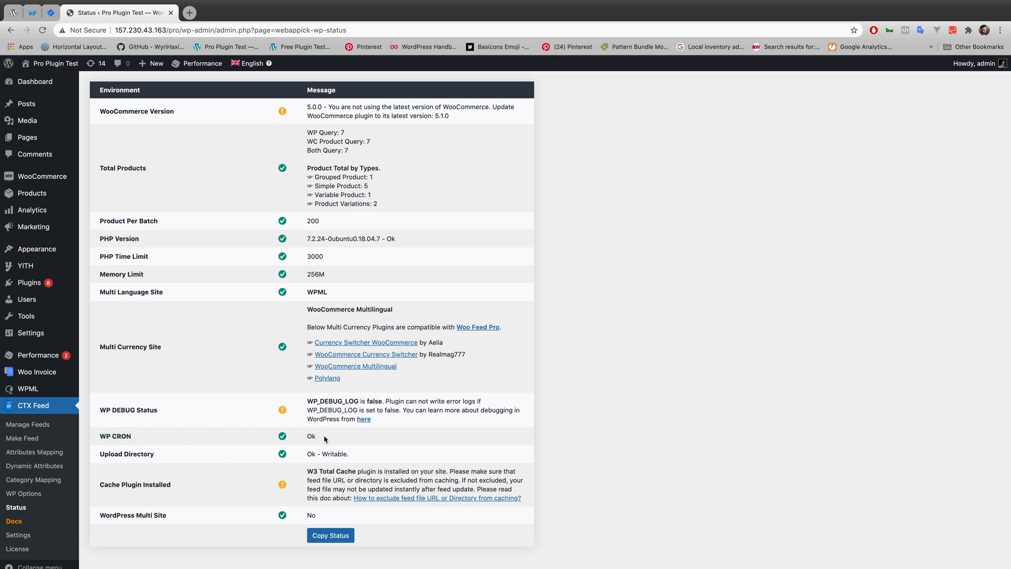
{"action": "mouse_move", "coordinate": [330, 442]}
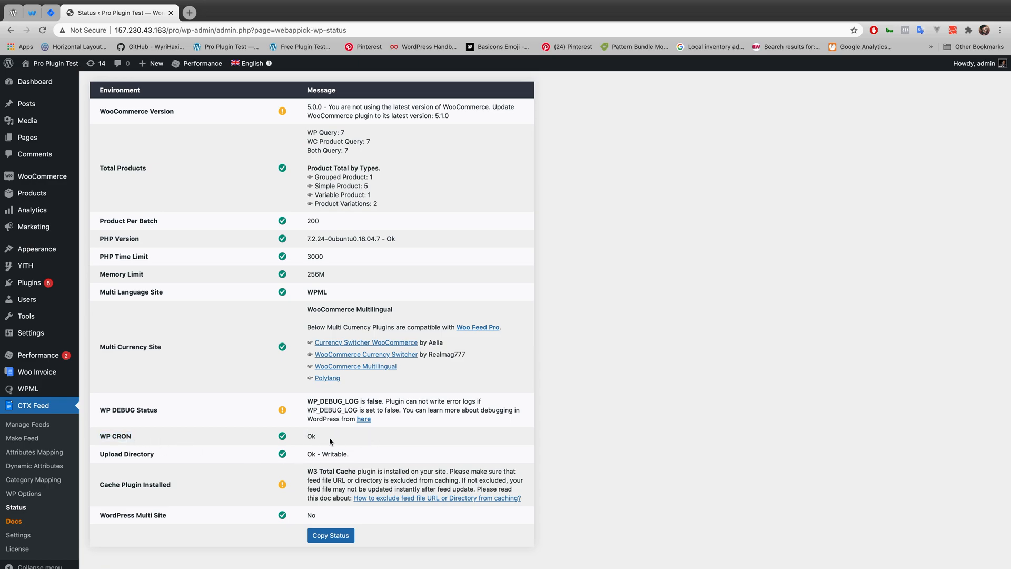
{"action": "double_click", "coordinate": [312, 436]}
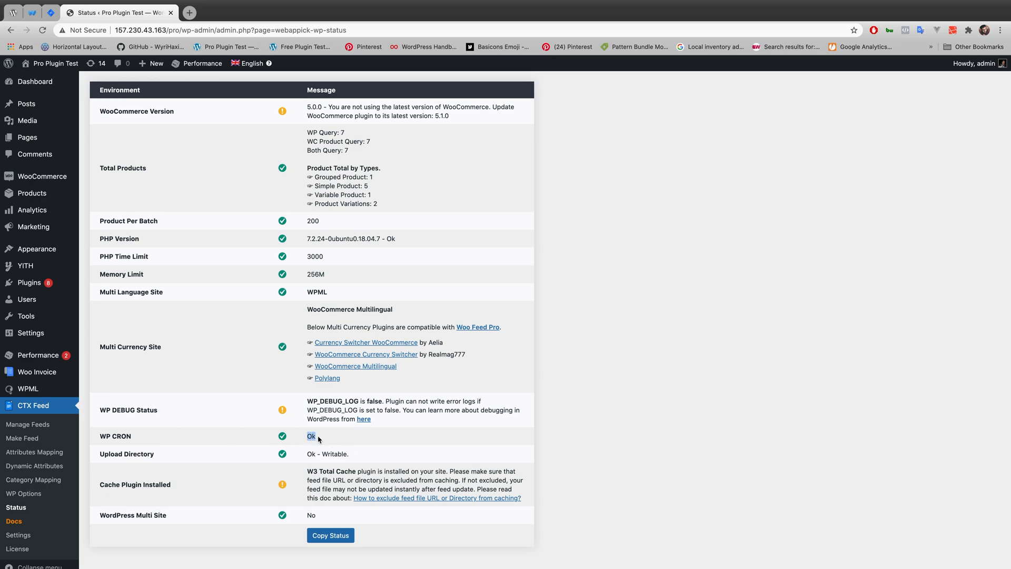
{"action": "mouse_move", "coordinate": [327, 439]}
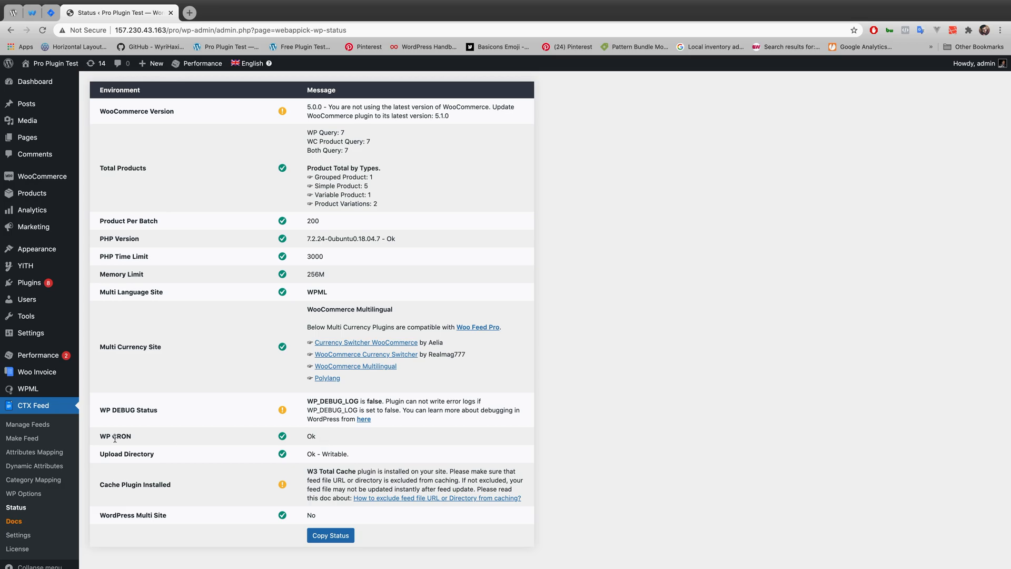
{"action": "mouse_move", "coordinate": [98, 439]}
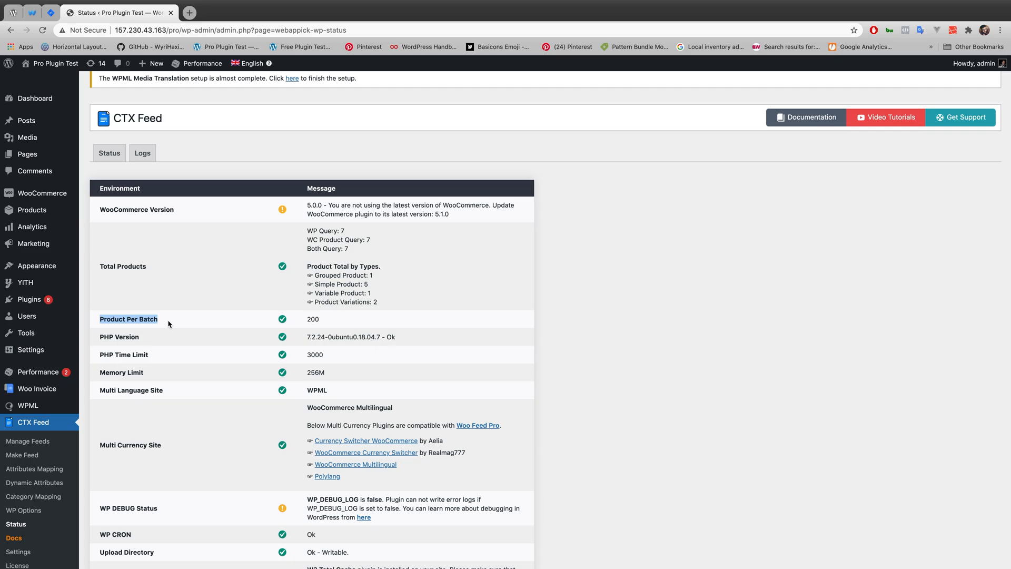
{"action": "mouse_move", "coordinate": [159, 324]}
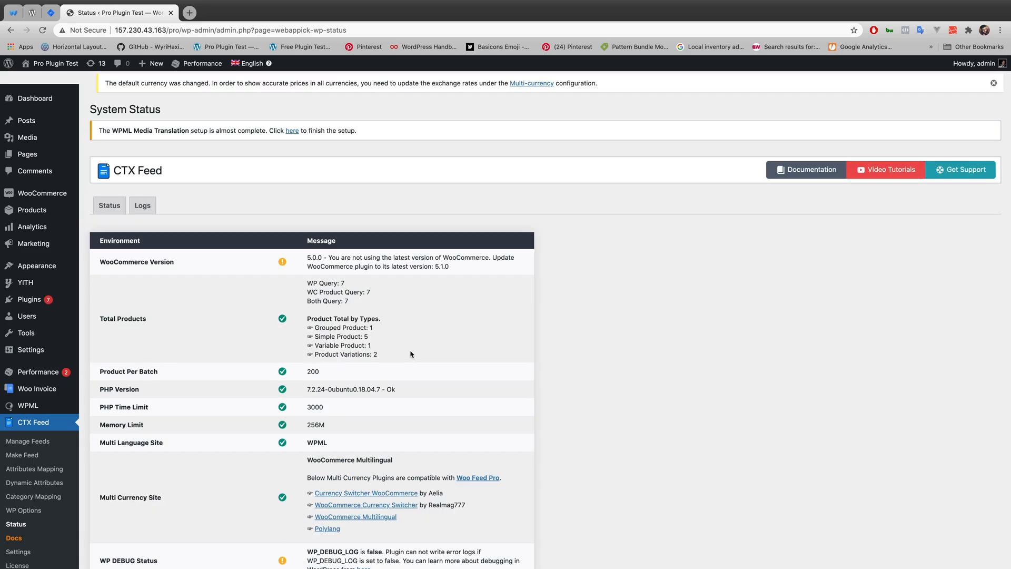
{"action": "mouse_move", "coordinate": [405, 365]}
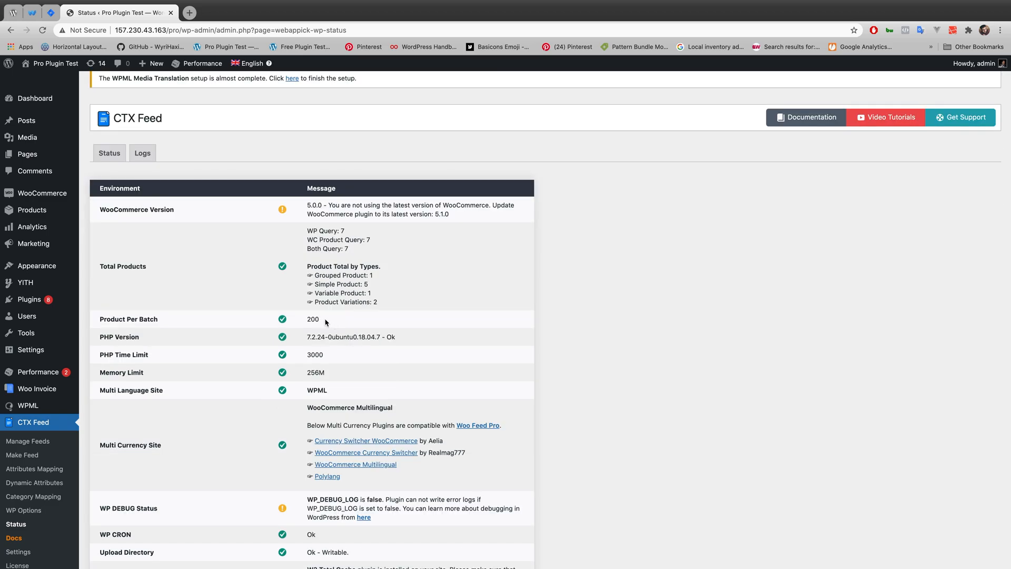
{"action": "mouse_move", "coordinate": [322, 322]}
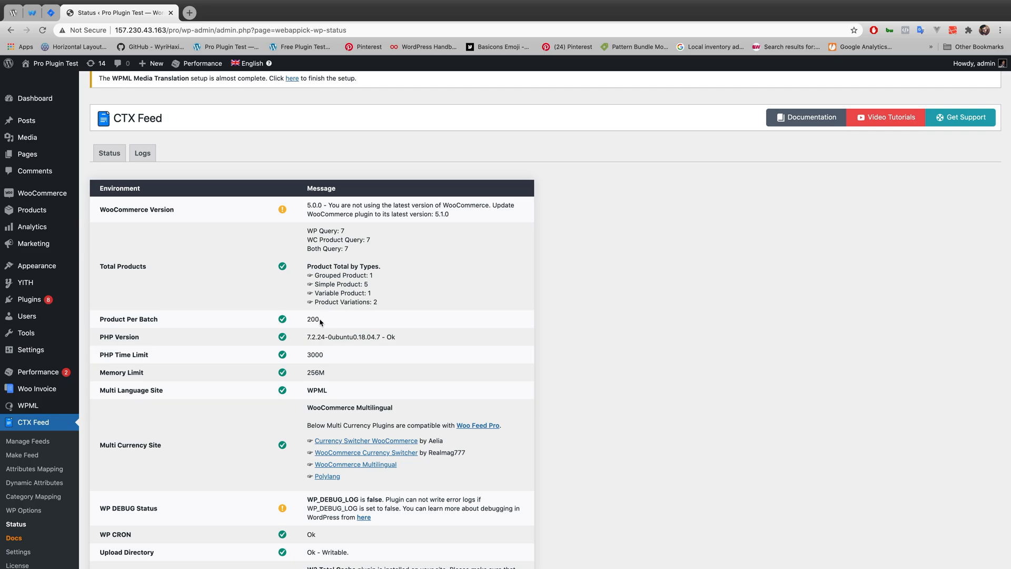
{"action": "mouse_move", "coordinate": [314, 328]}
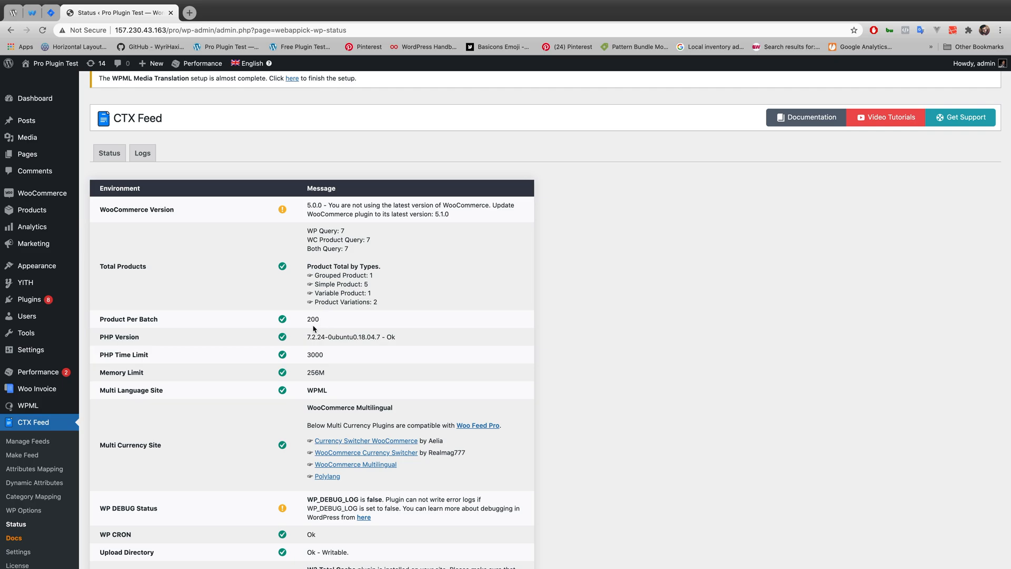
{"action": "mouse_move", "coordinate": [161, 318]}
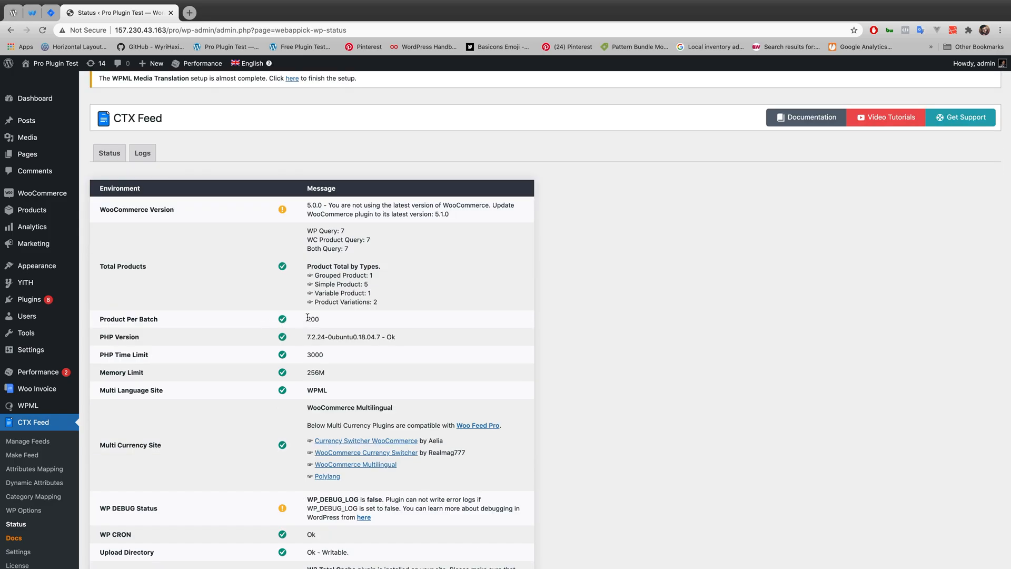
{"action": "double_click", "coordinate": [313, 318]}
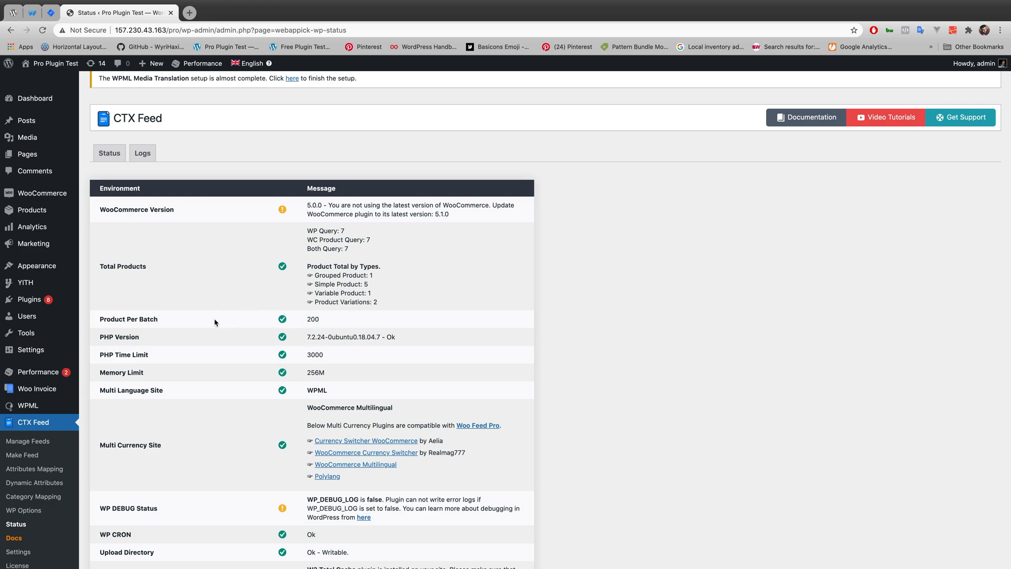
{"action": "mouse_move", "coordinate": [150, 372]}
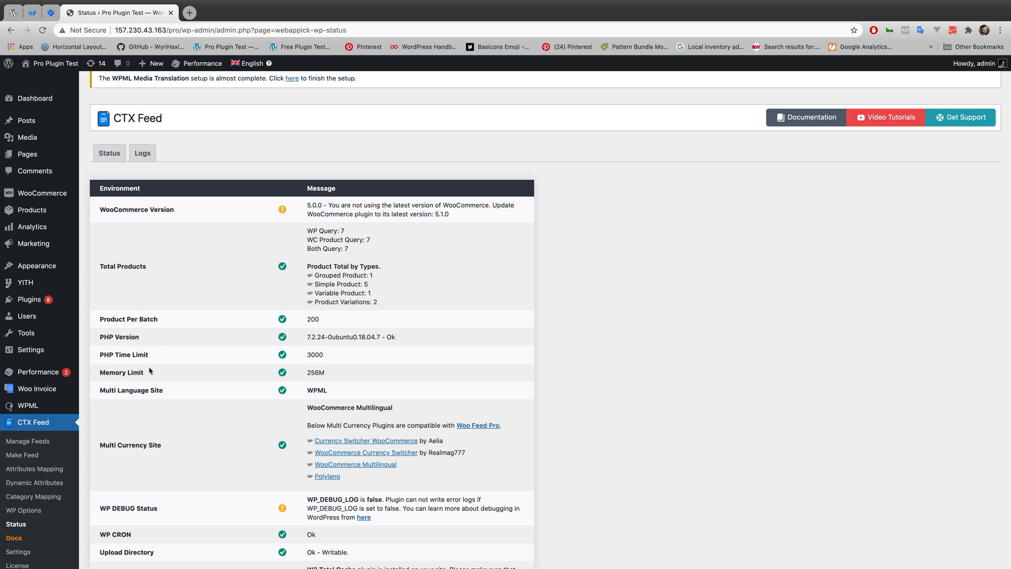
{"action": "mouse_move", "coordinate": [100, 355]}
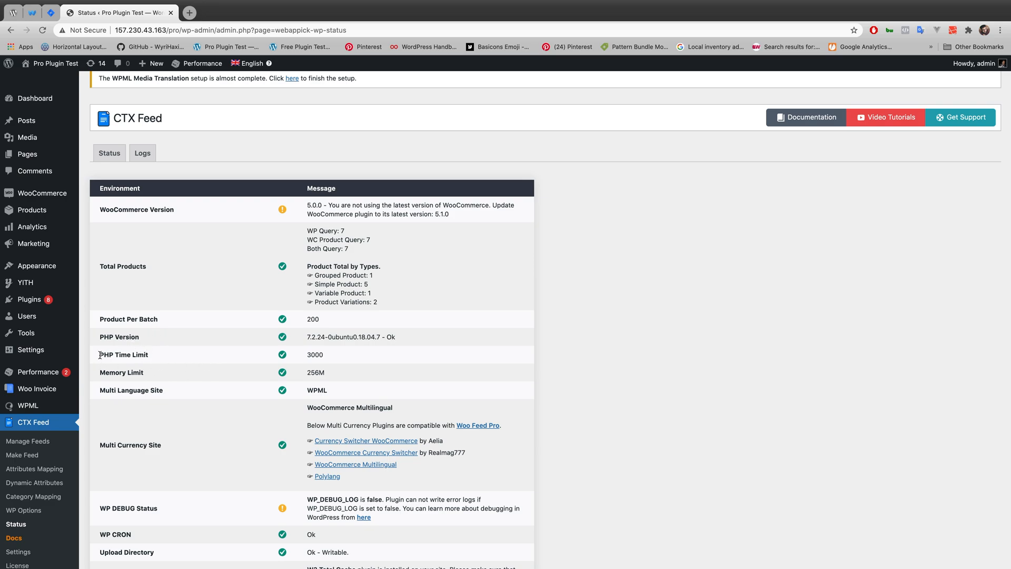
{"action": "double_click", "coordinate": [124, 354]}
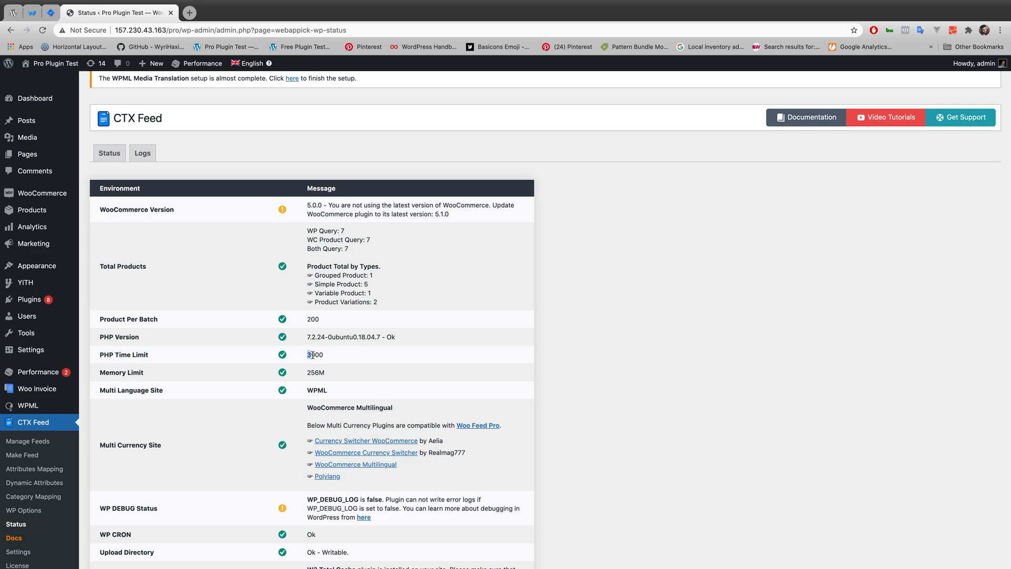
{"action": "double_click", "coordinate": [314, 354]}
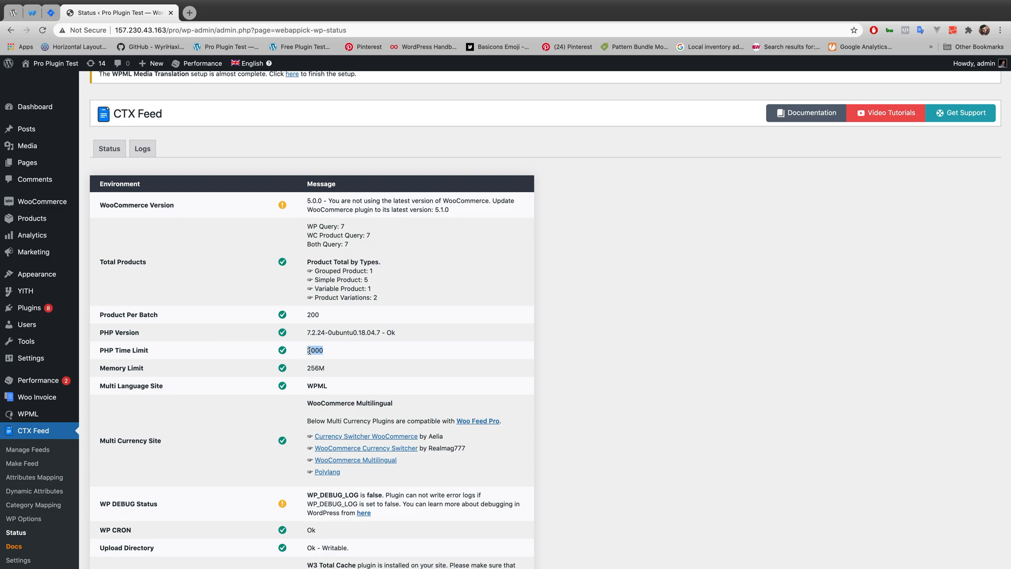
{"action": "double_click", "coordinate": [315, 350]}
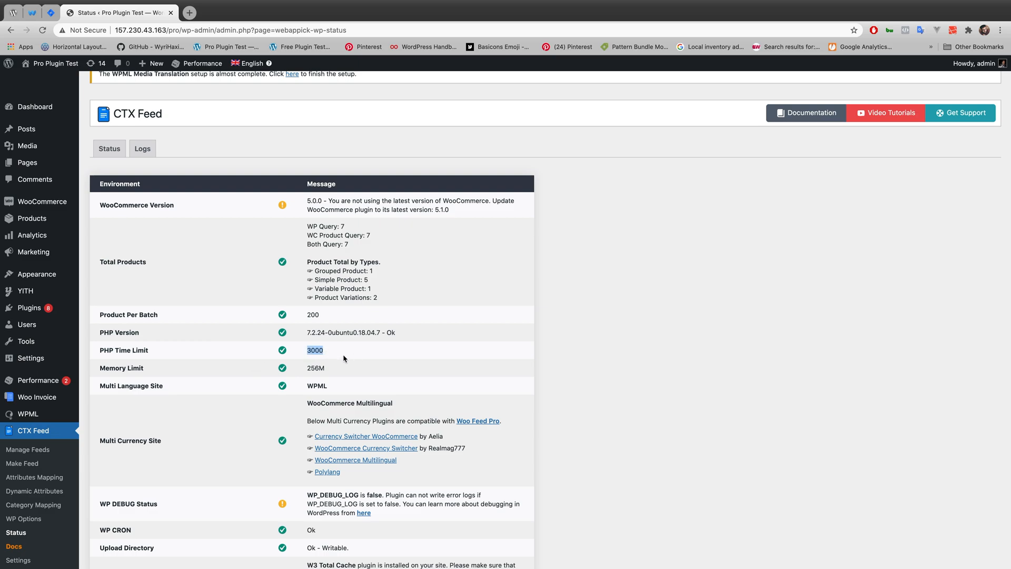
{"action": "mouse_move", "coordinate": [327, 357]}
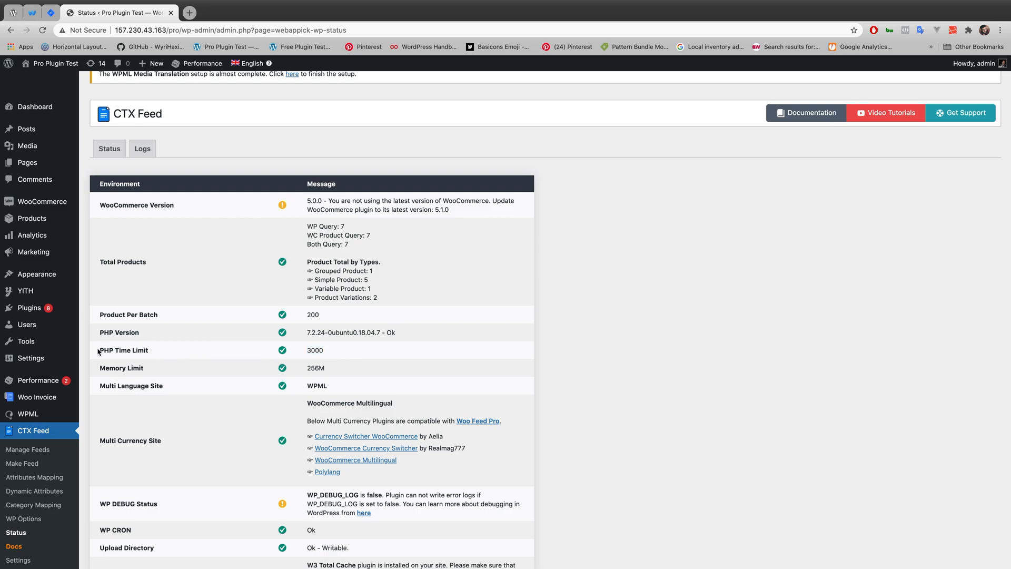
{"action": "double_click", "coordinate": [123, 350]}
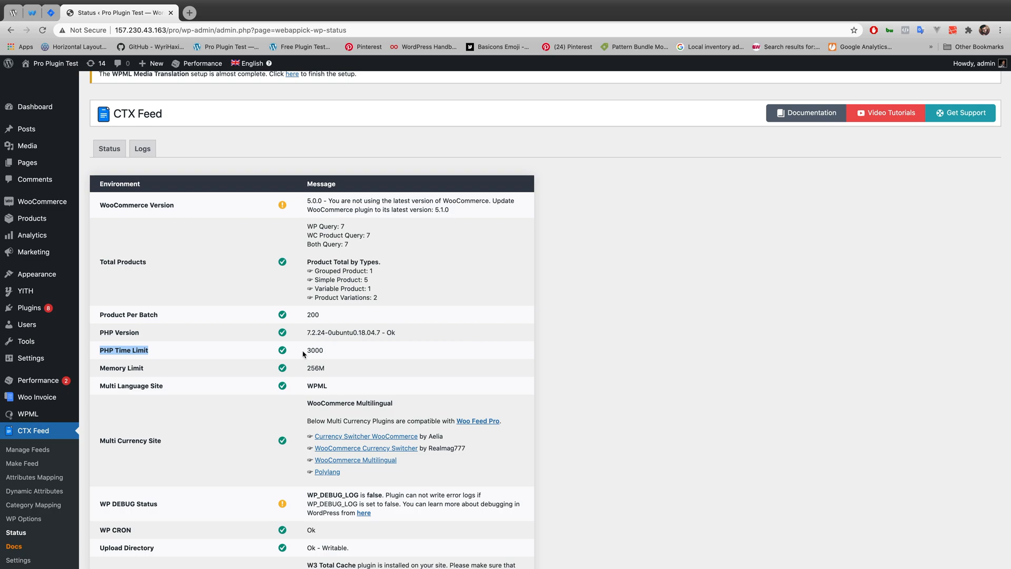
{"action": "mouse_move", "coordinate": [315, 351]}
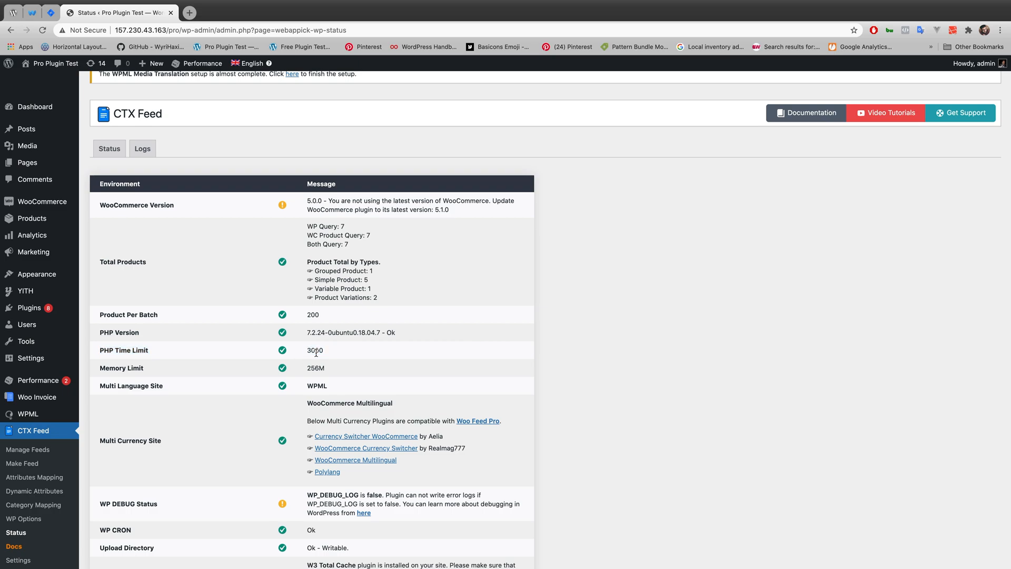
{"action": "double_click", "coordinate": [314, 350]}
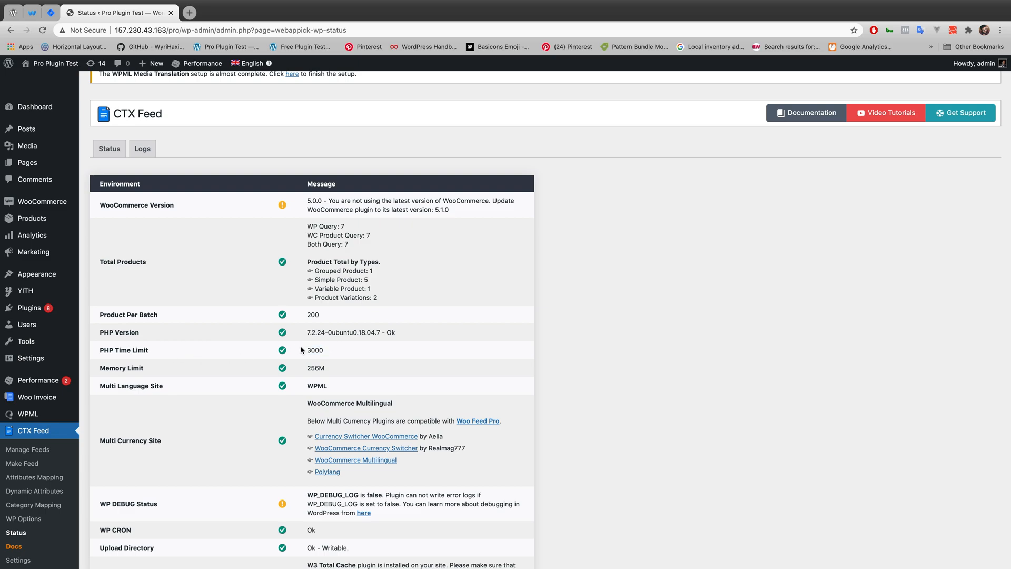
{"action": "mouse_move", "coordinate": [153, 358]}
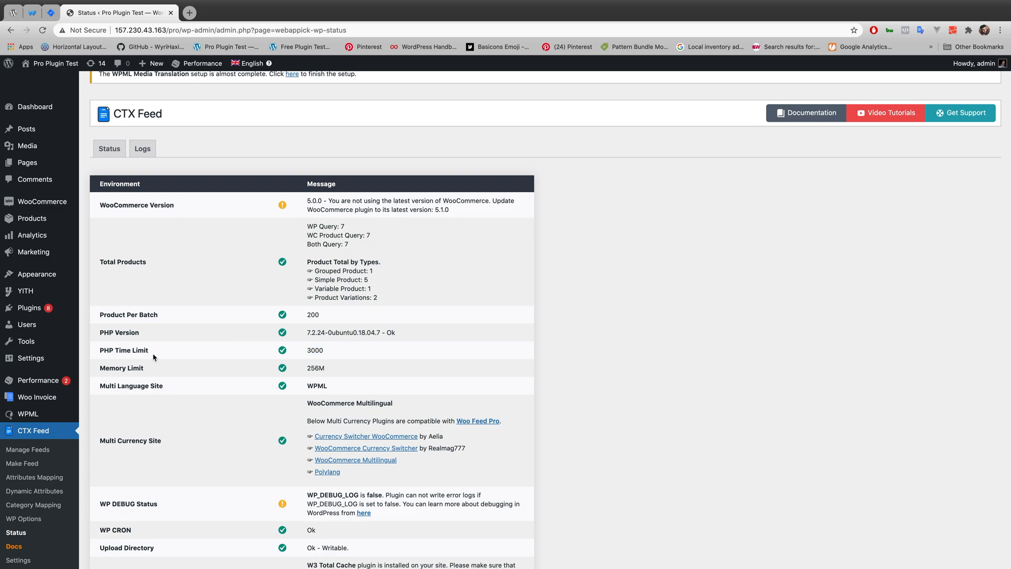
{"action": "mouse_move", "coordinate": [157, 356]}
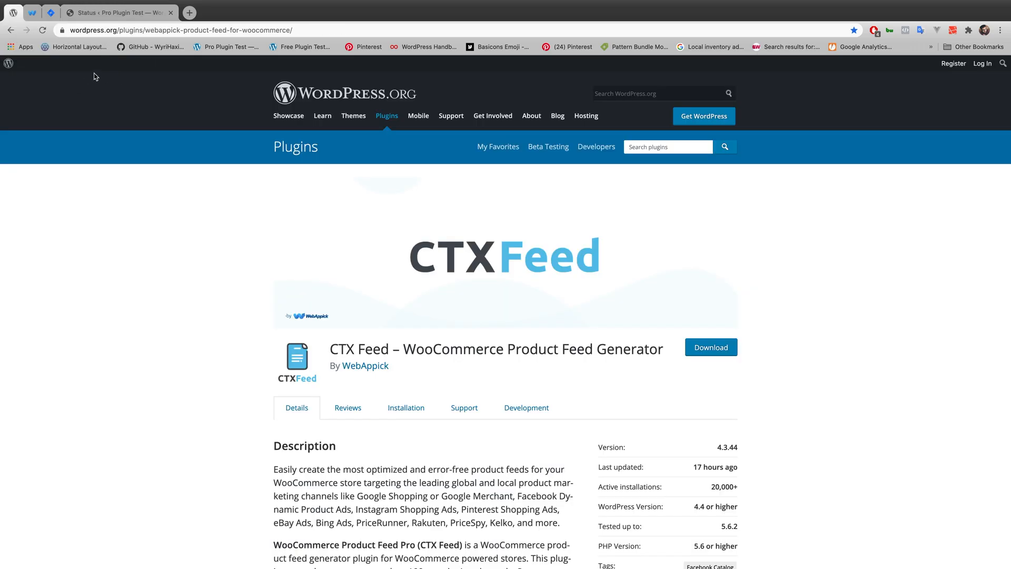
{"action": "mouse_move", "coordinate": [37, 12]}
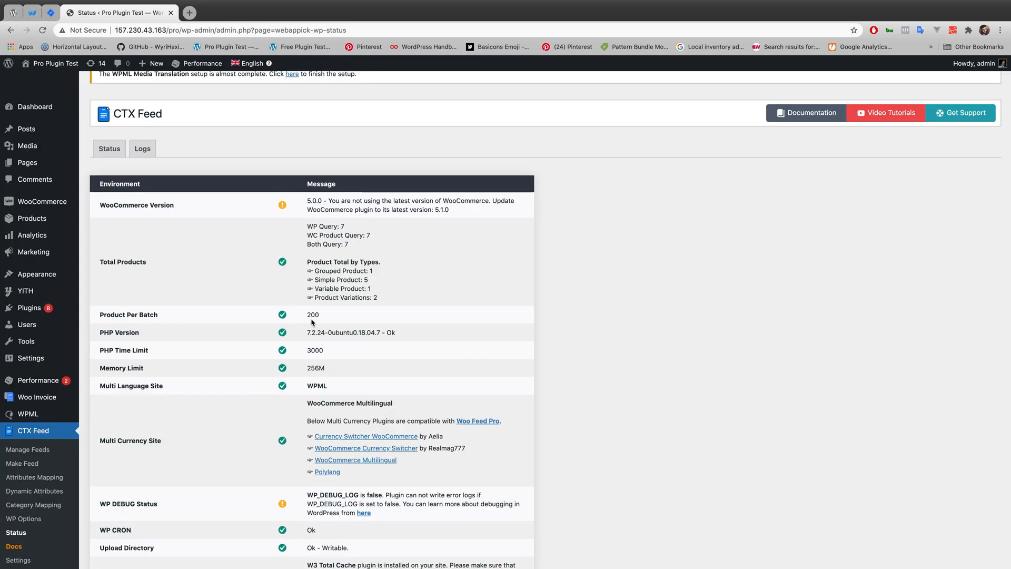
{"action": "mouse_move", "coordinate": [378, 345]}
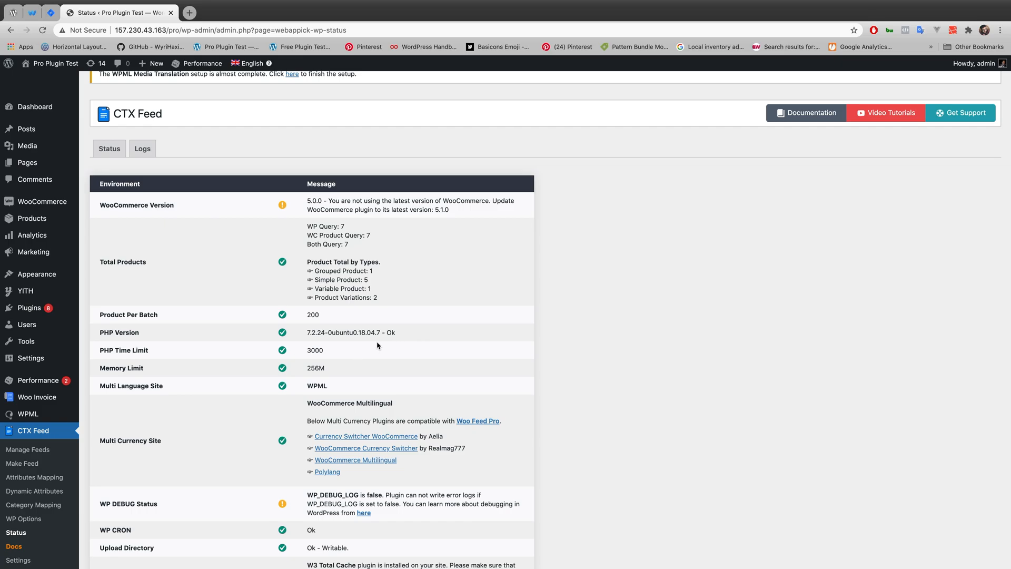
{"action": "mouse_move", "coordinate": [404, 348]}
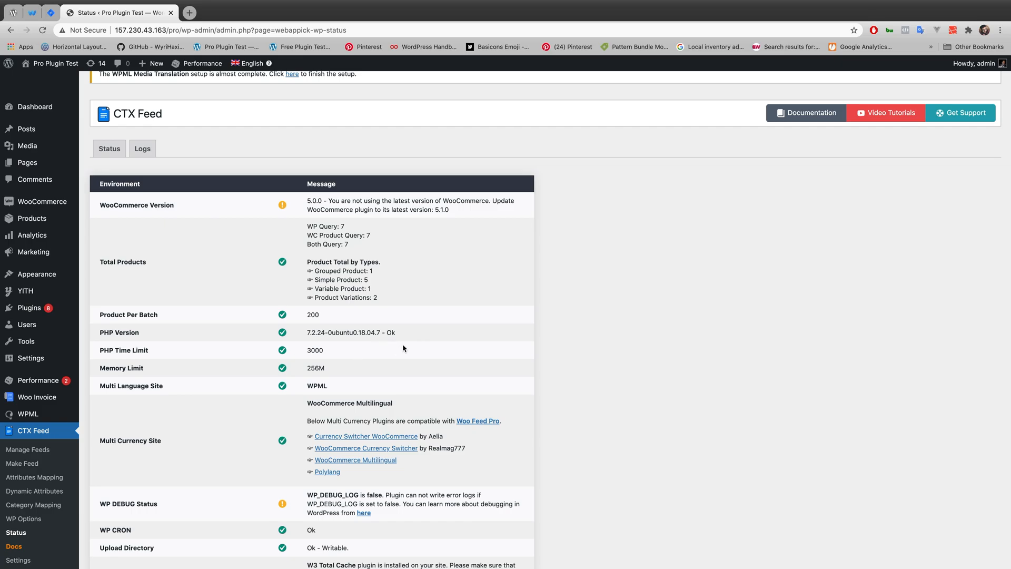